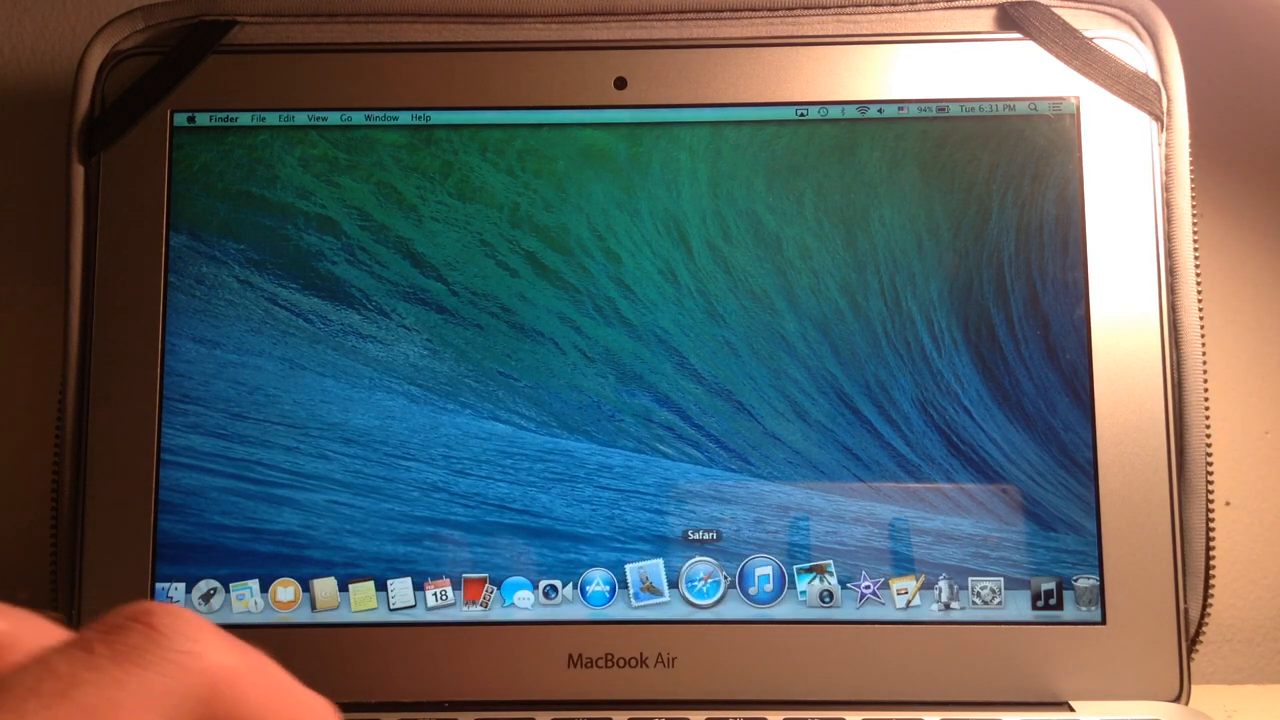
pyautogui.moveTo(762, 598)
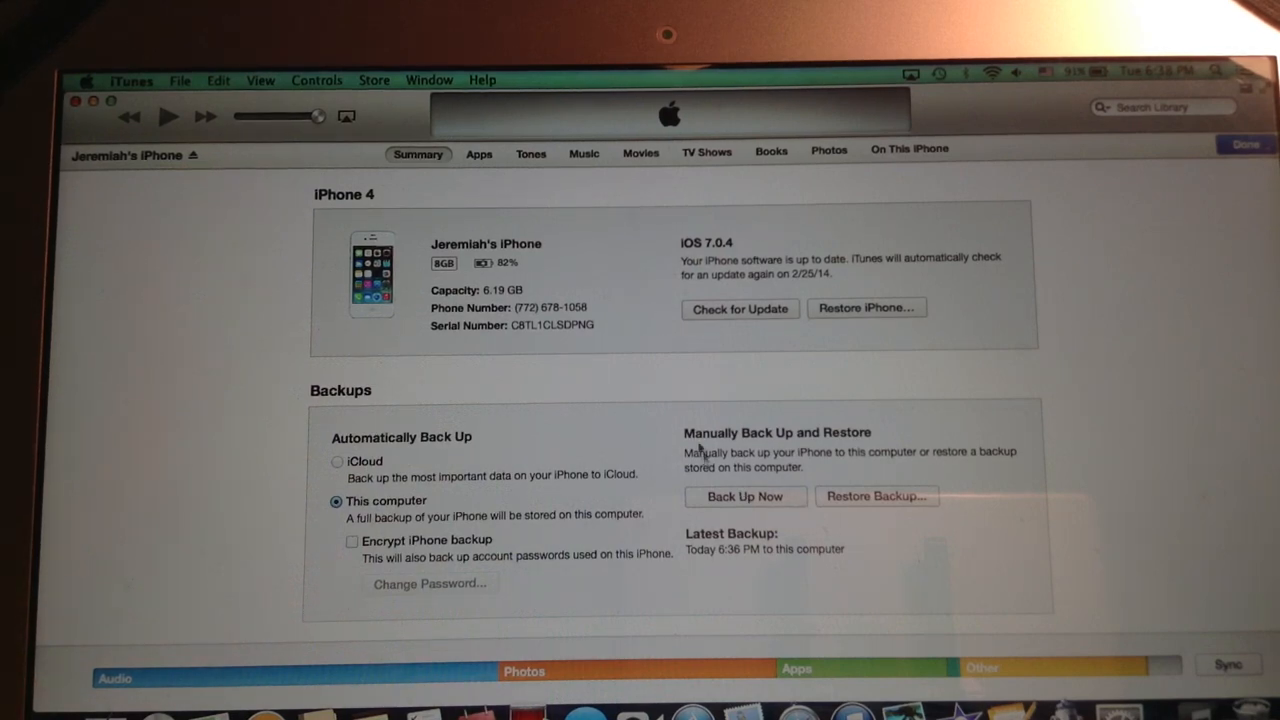
# Scroll the iPhone 4 Summary page down to the Backups section.
pyautogui.scroll(-3)
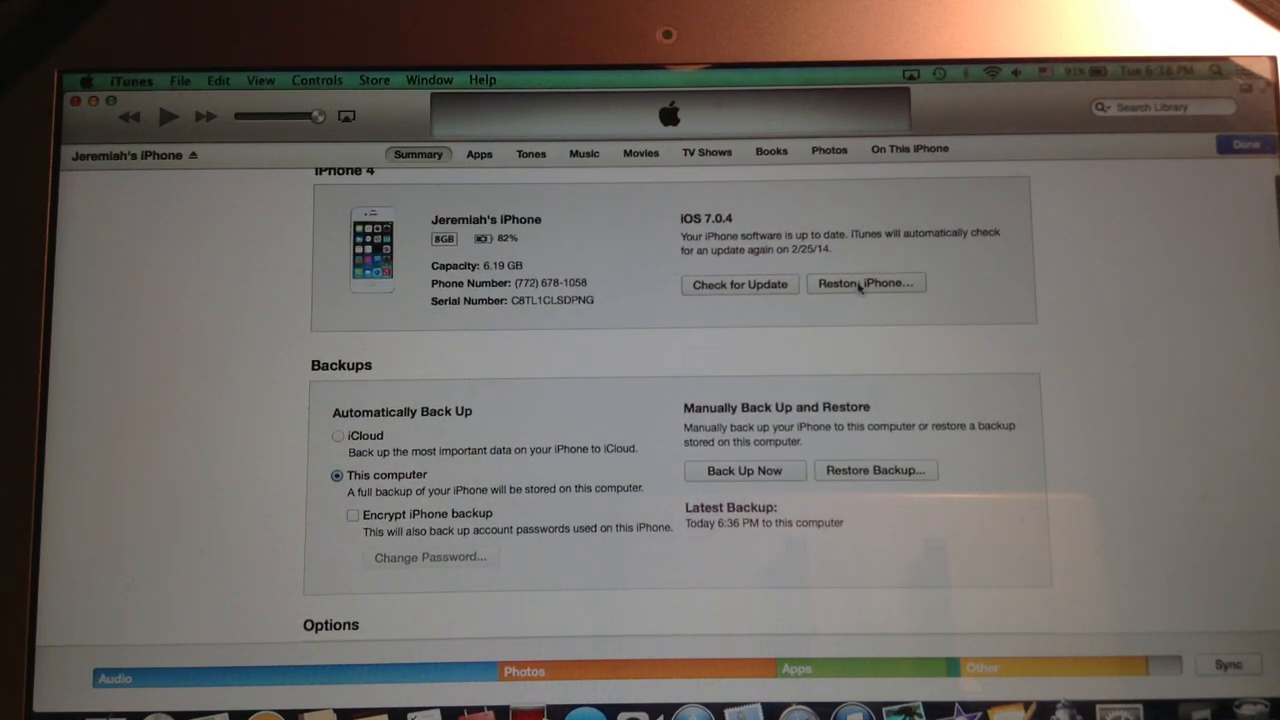
pyautogui.click(866, 284)
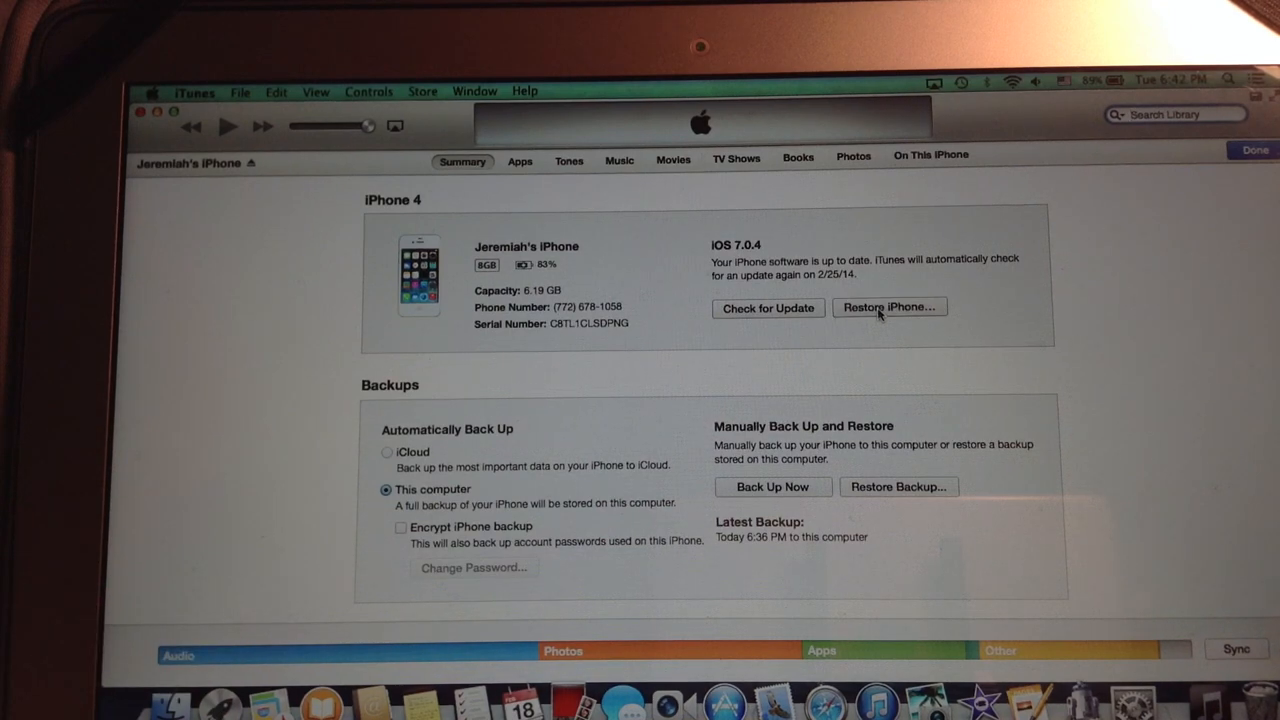
# Start the iPhone restore and choose to back up its settings first.
pyautogui.click(890, 307)
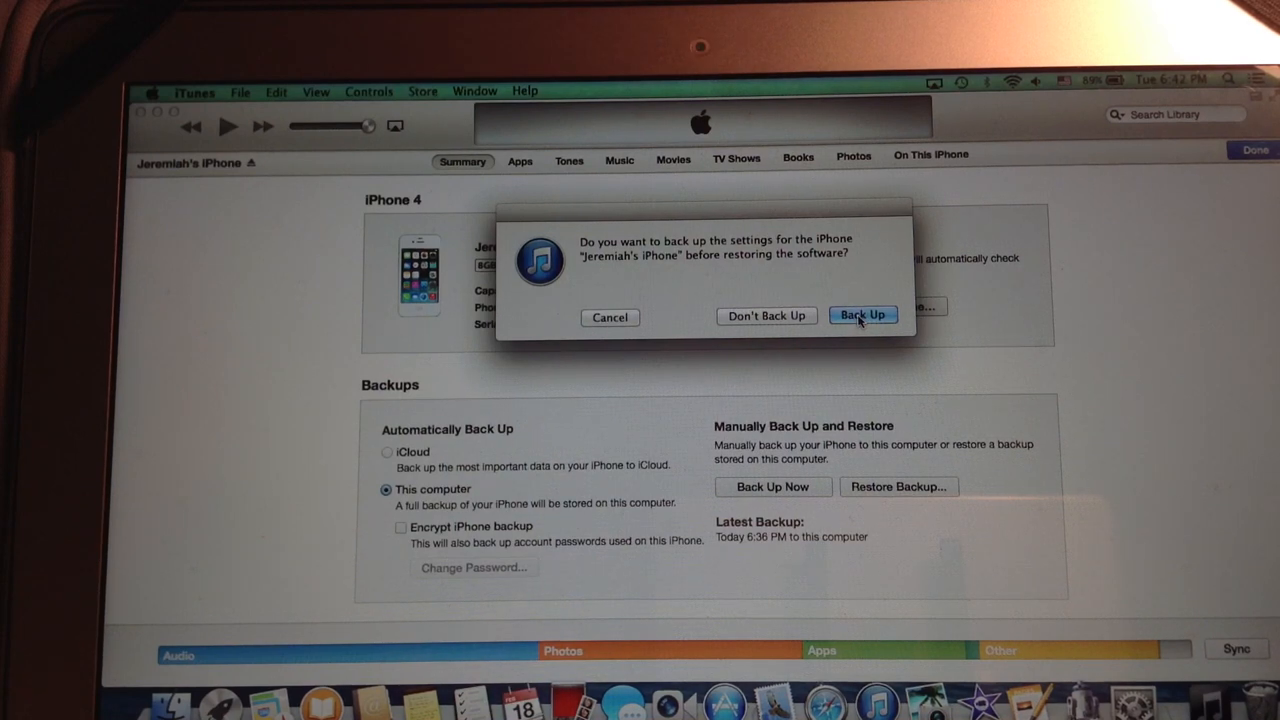
pyautogui.click(863, 315)
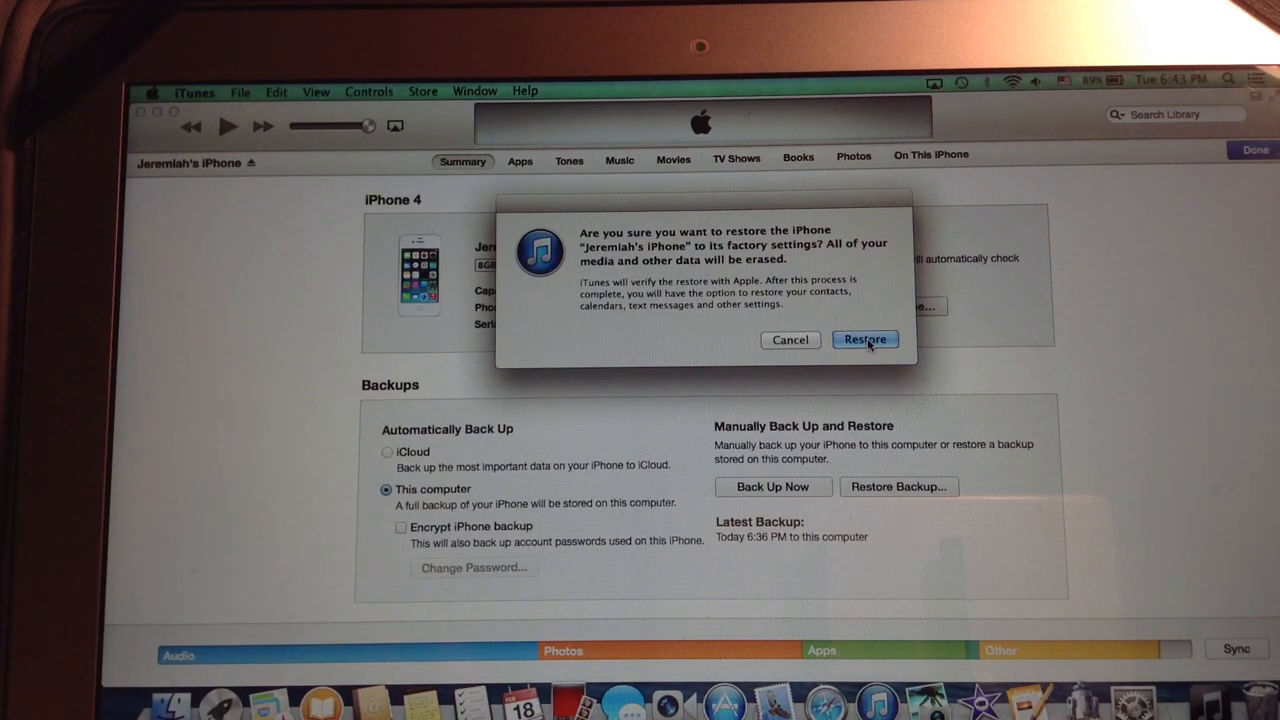
# Confirm the factory restore, skip the iOS 7.0.4 notes, and accept the license.
pyautogui.click(865, 339)
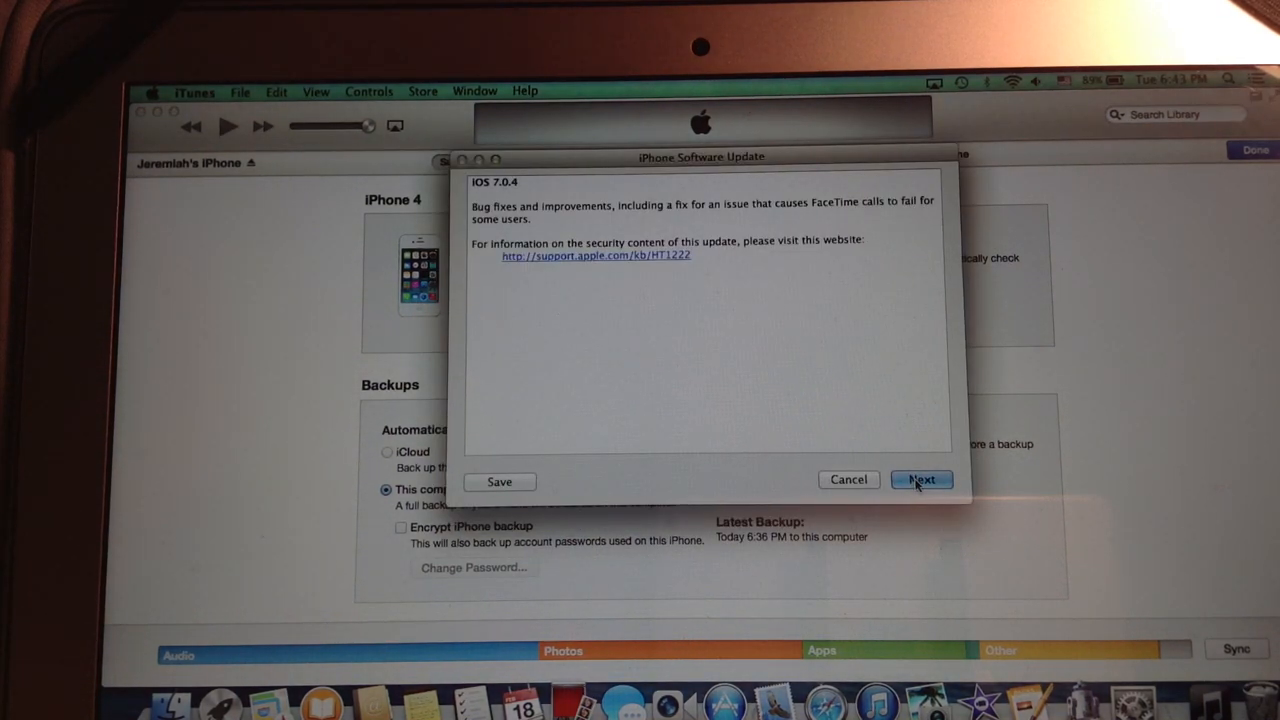
pyautogui.click(922, 479)
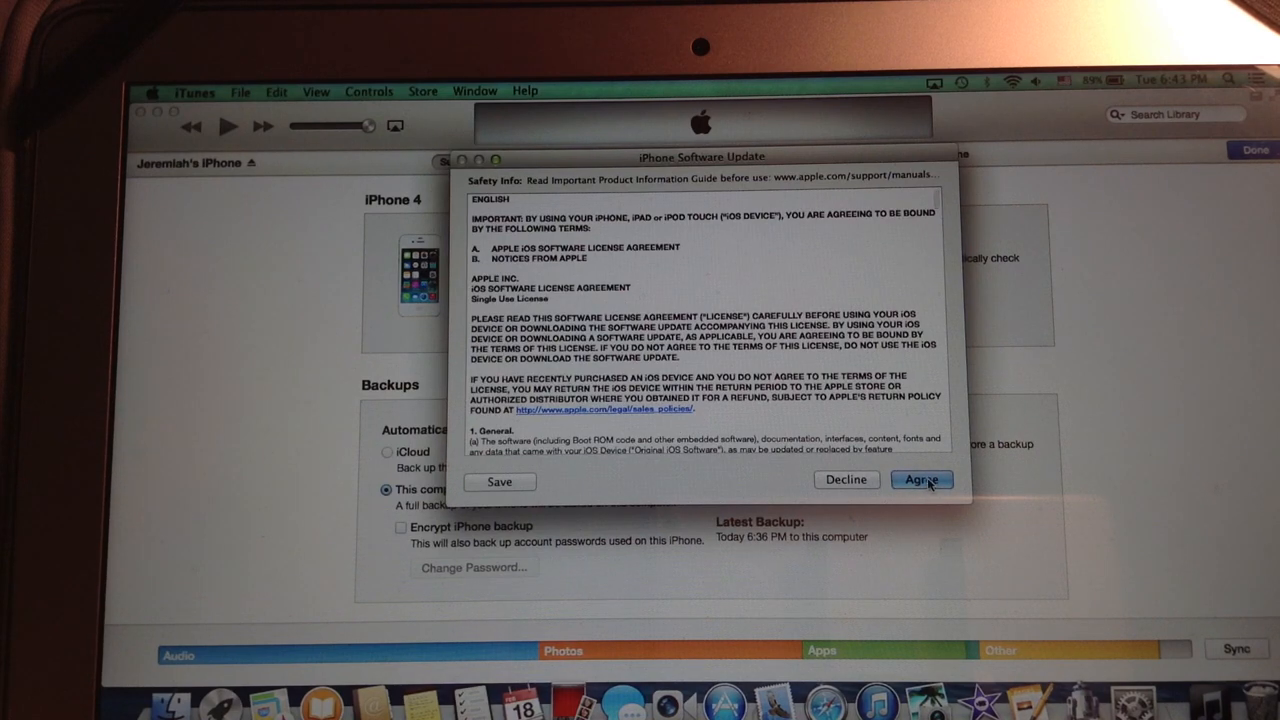
pyautogui.click(922, 480)
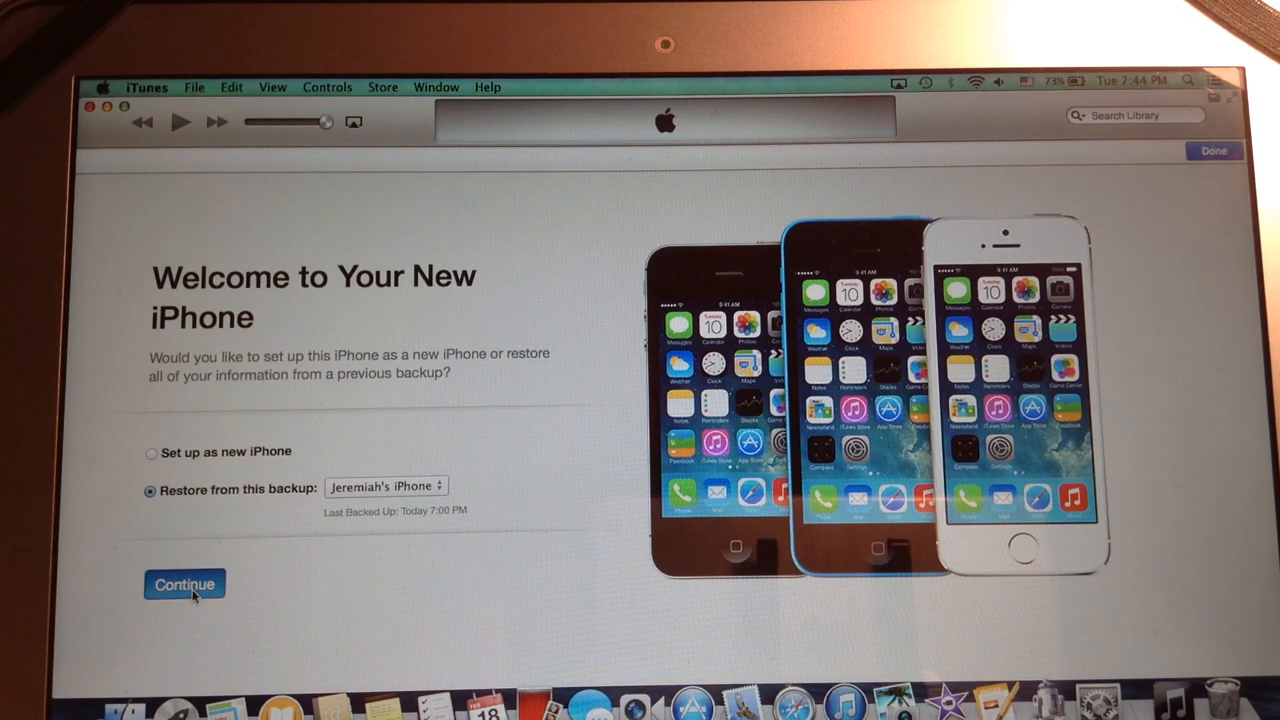
# Restore the iPhone from today's 7:00 PM backup and wait for the passcode prompt.
pyautogui.click(184, 583)
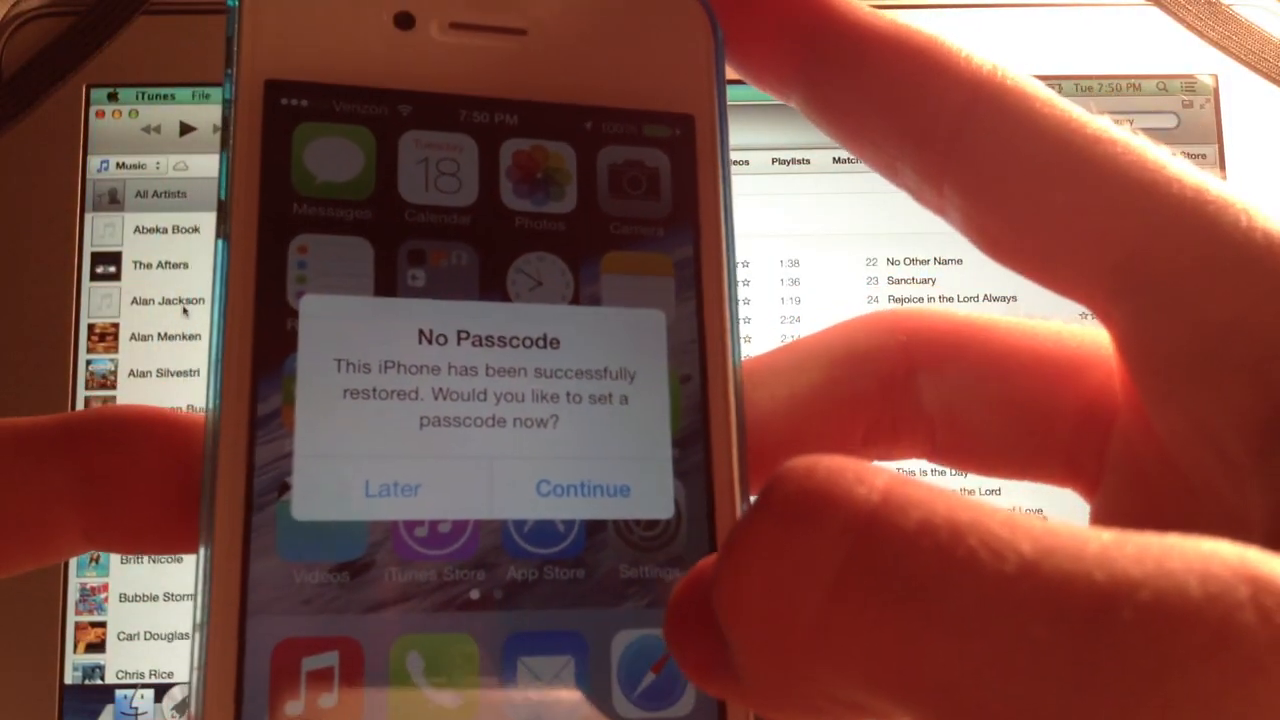
pyautogui.click(391, 488)
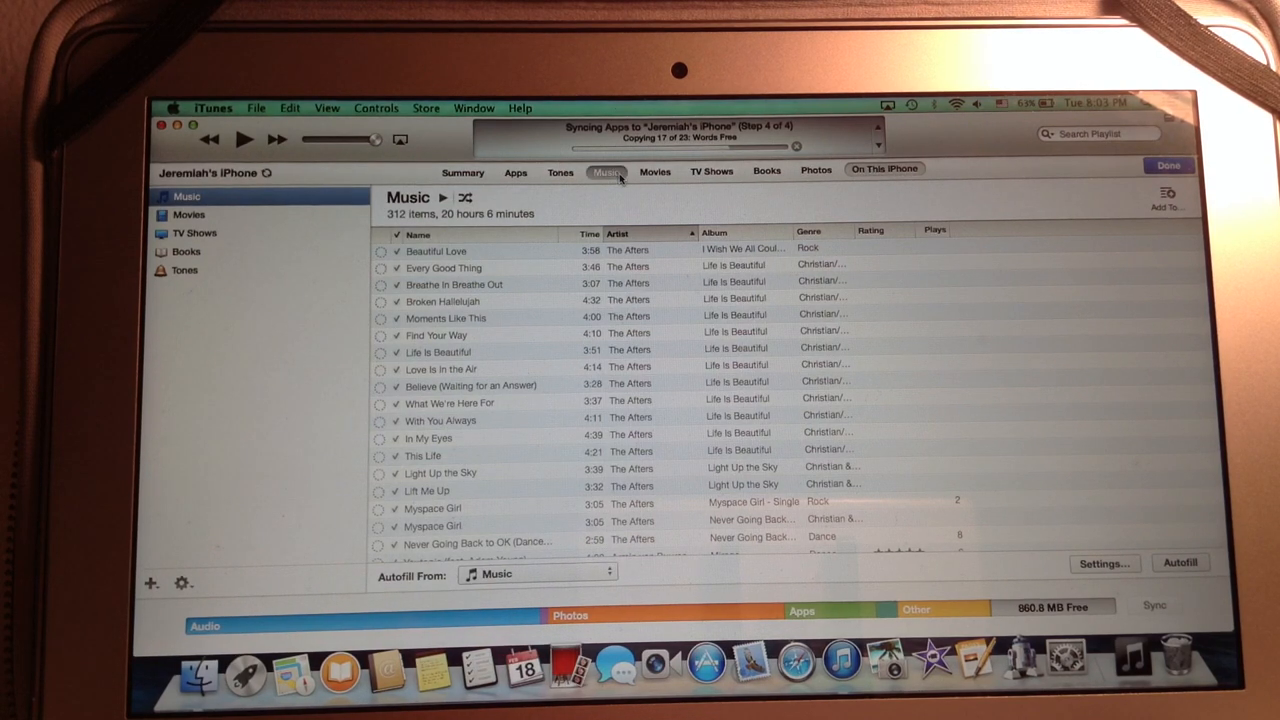
# View the iPhone's Music and Books sync options, then return to Summary.
pyautogui.click(205, 207)
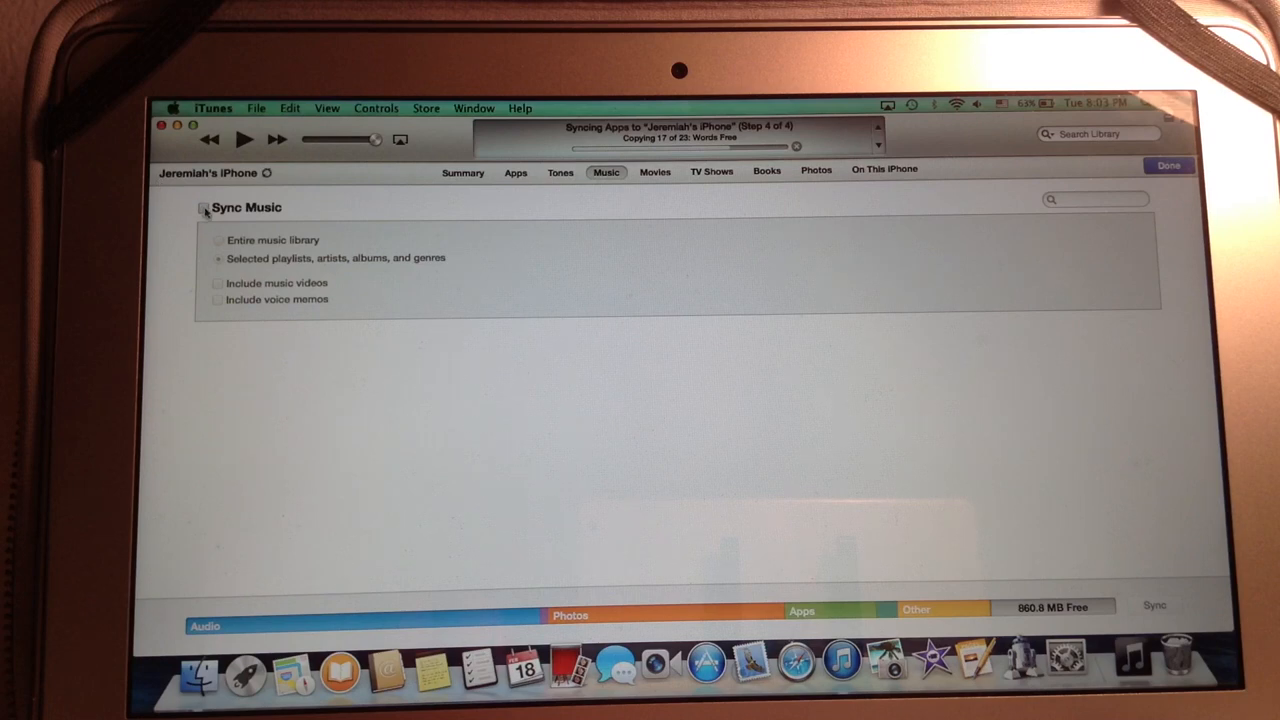
pyautogui.moveTo(689, 249)
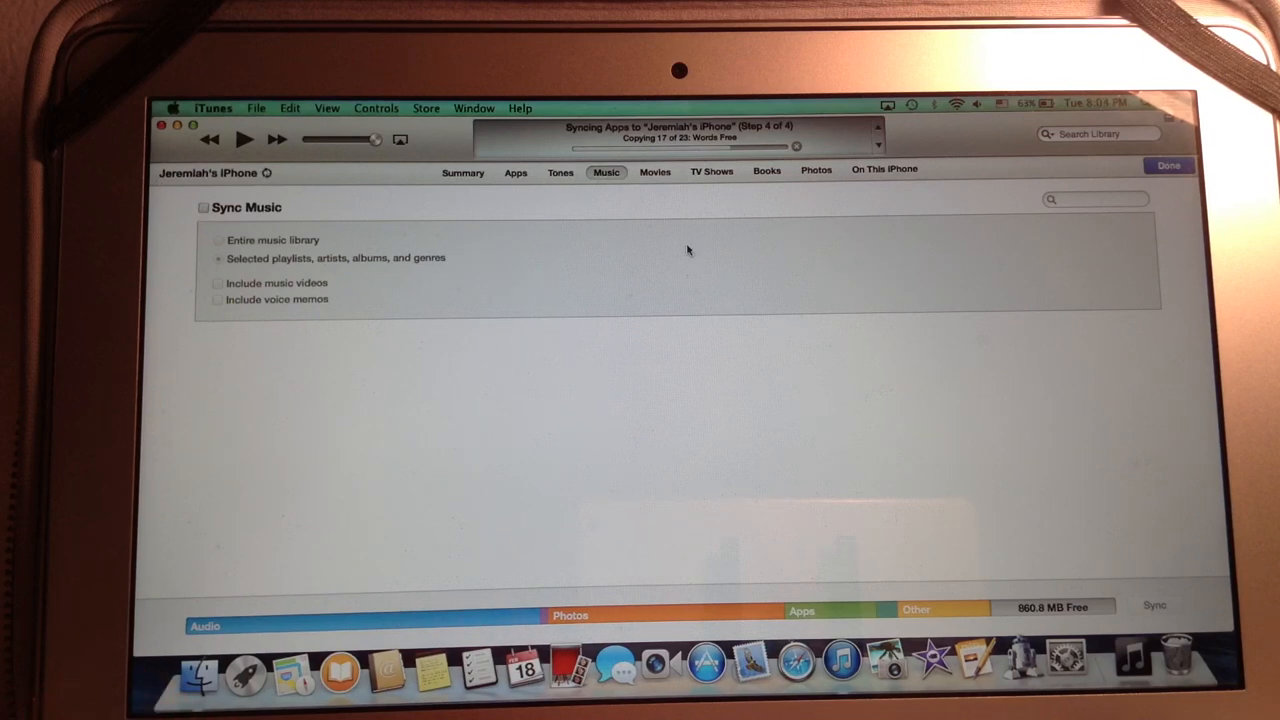
pyautogui.moveTo(876, 186)
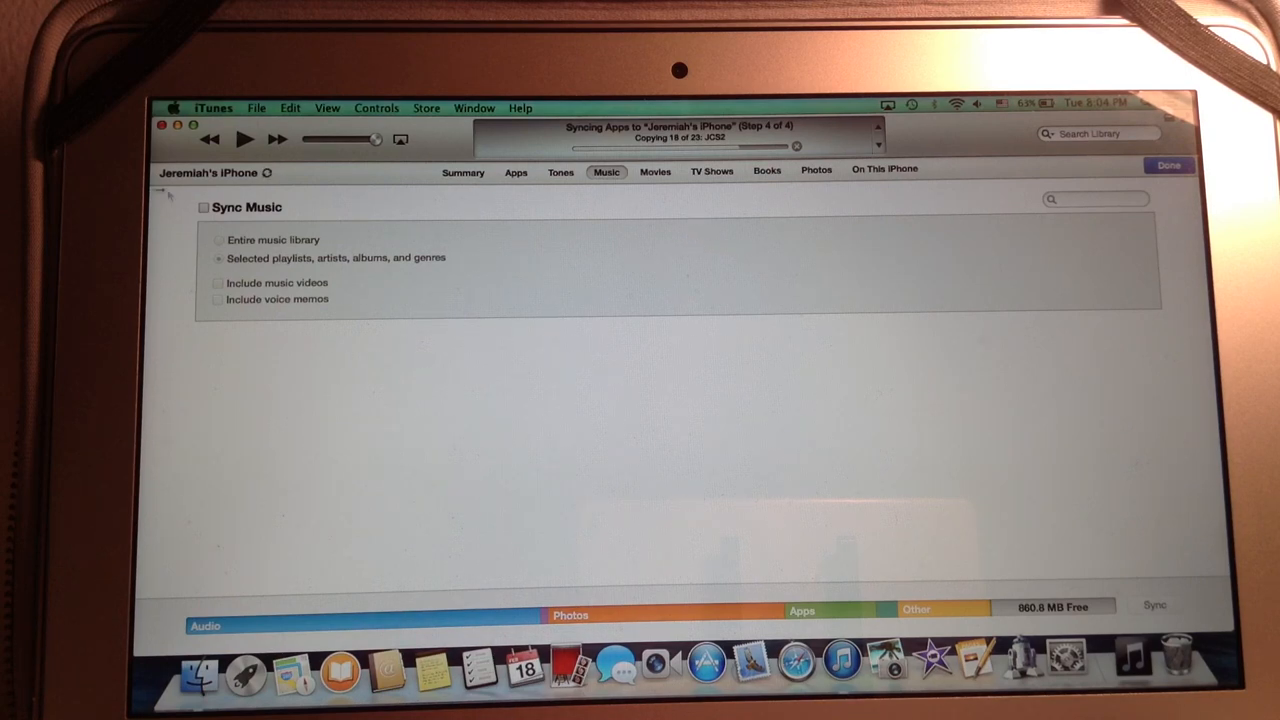
pyautogui.moveTo(670, 261)
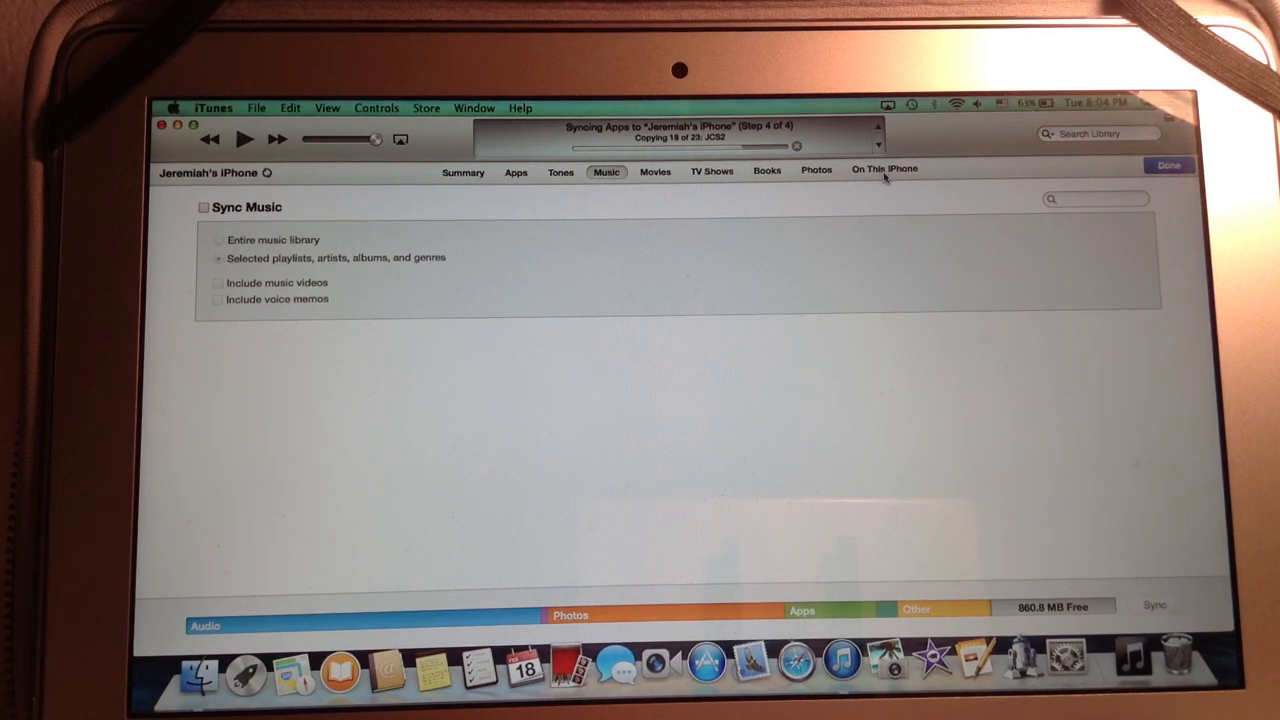
pyautogui.moveTo(880, 185)
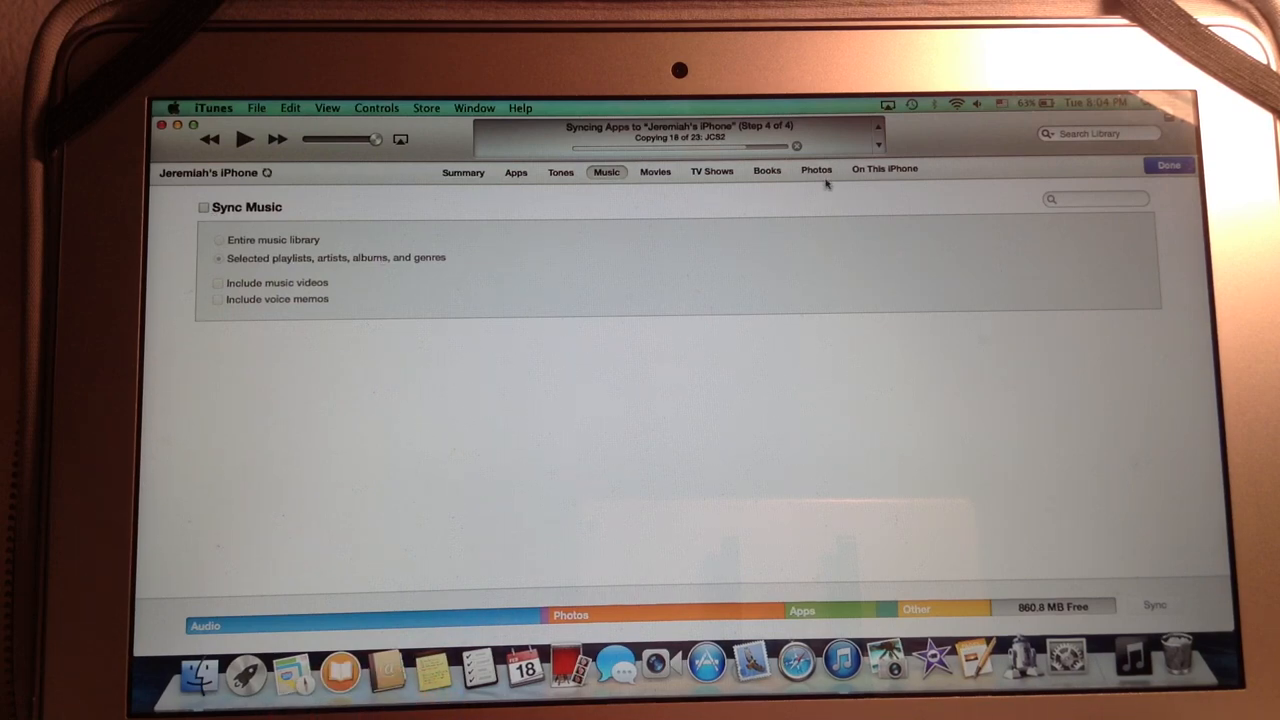
pyautogui.click(767, 171)
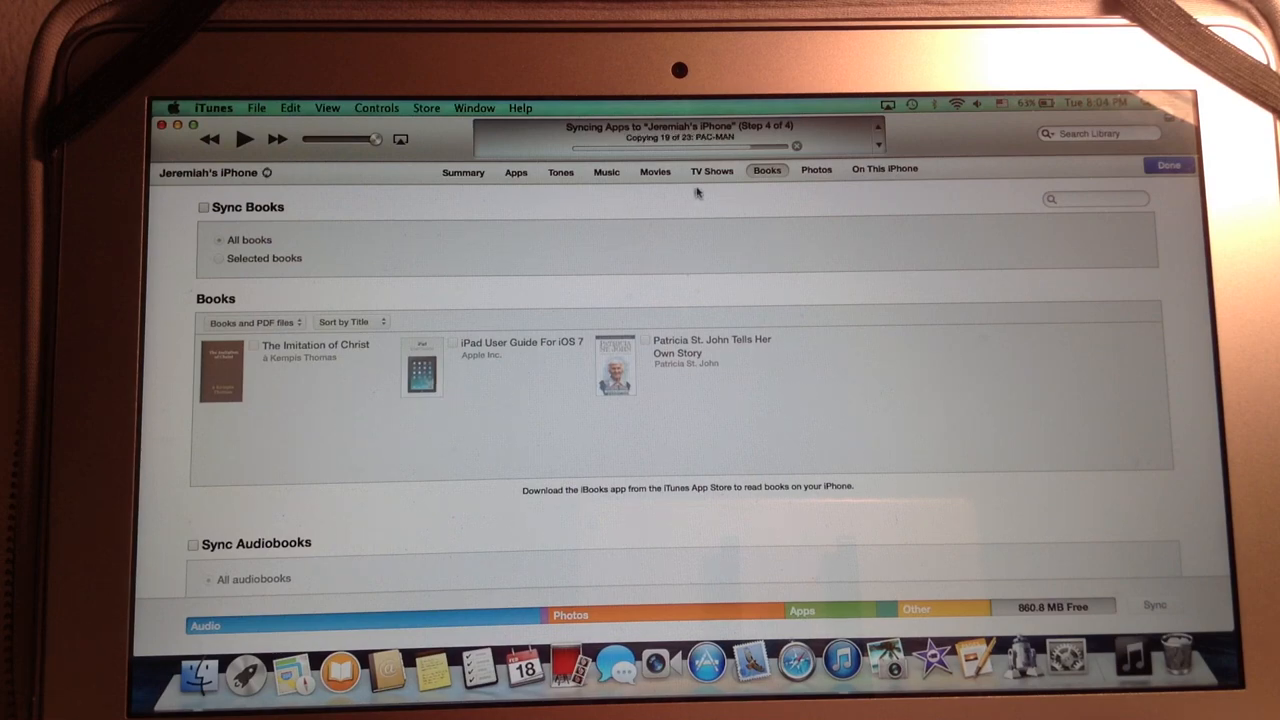
pyautogui.click(463, 172)
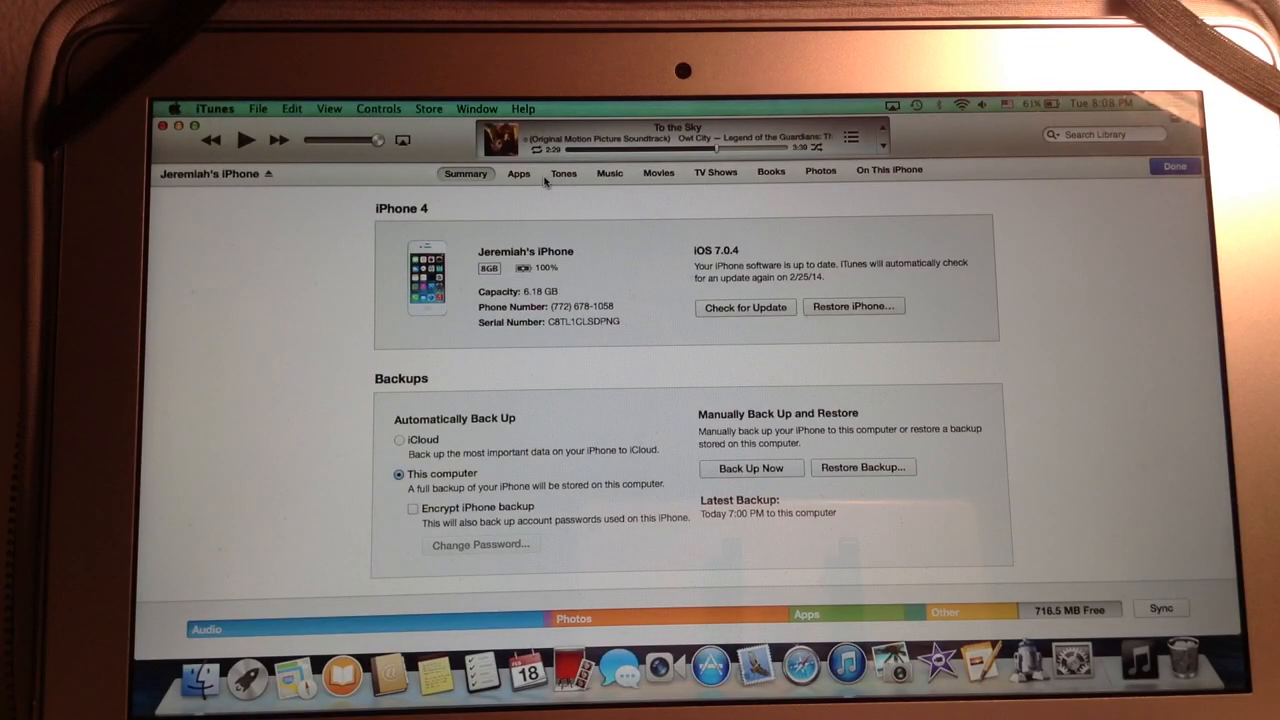